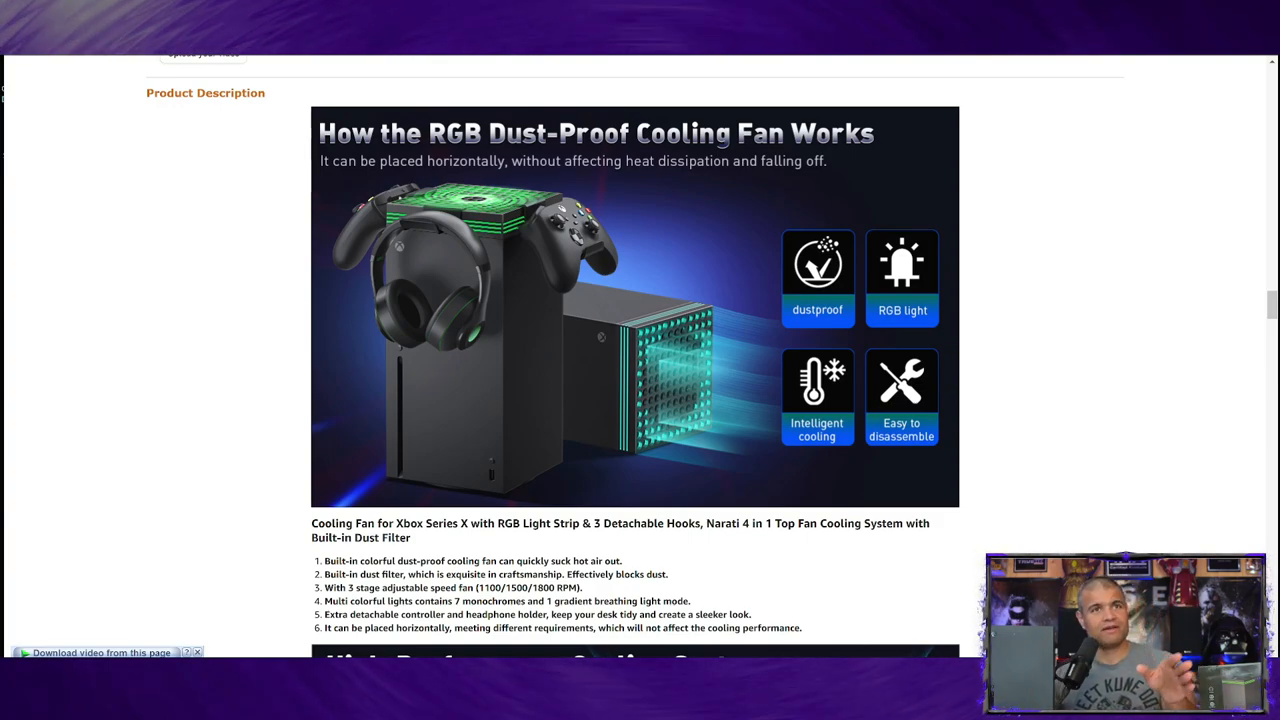
pyautogui.scroll(-3)
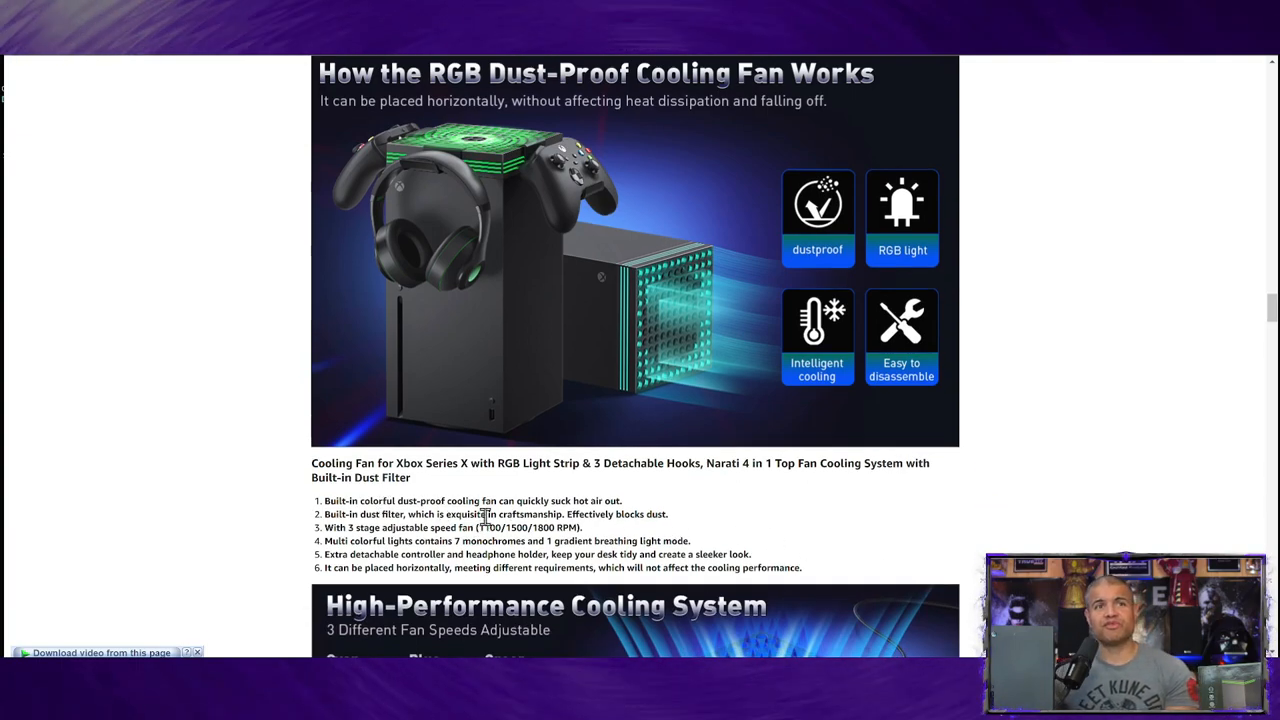
pyautogui.scroll(-3)
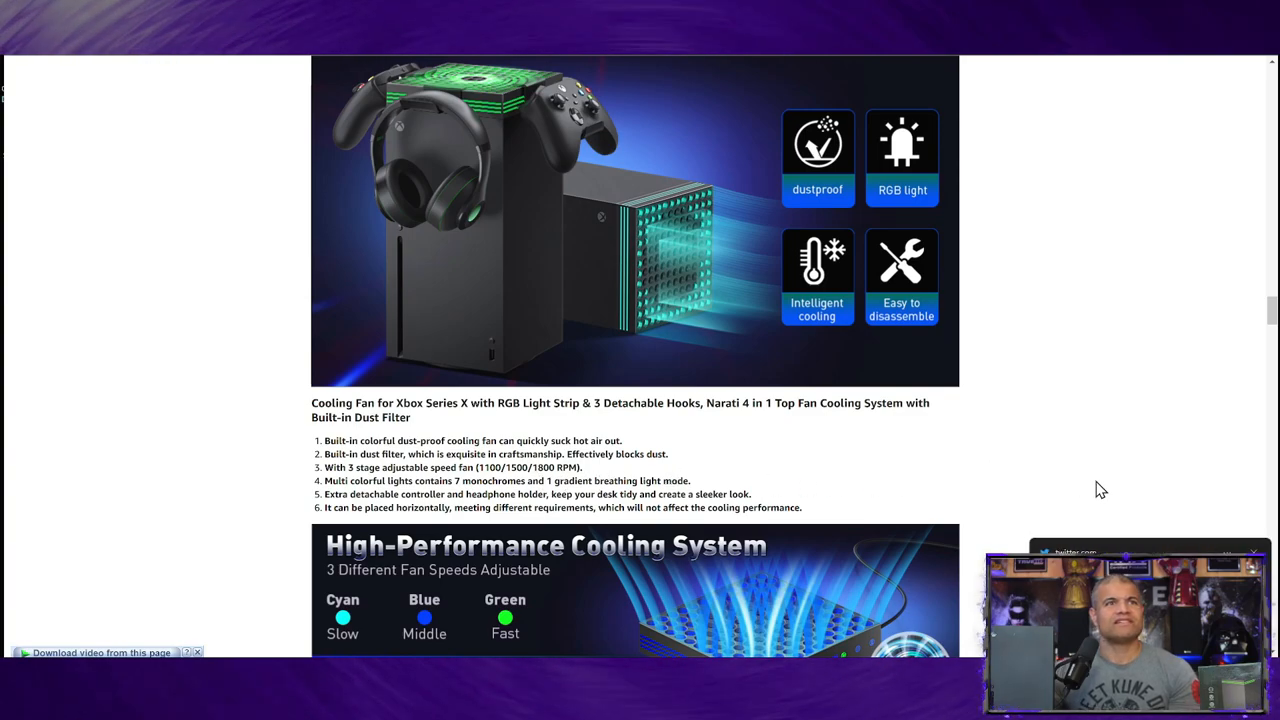
pyautogui.scroll(-3)
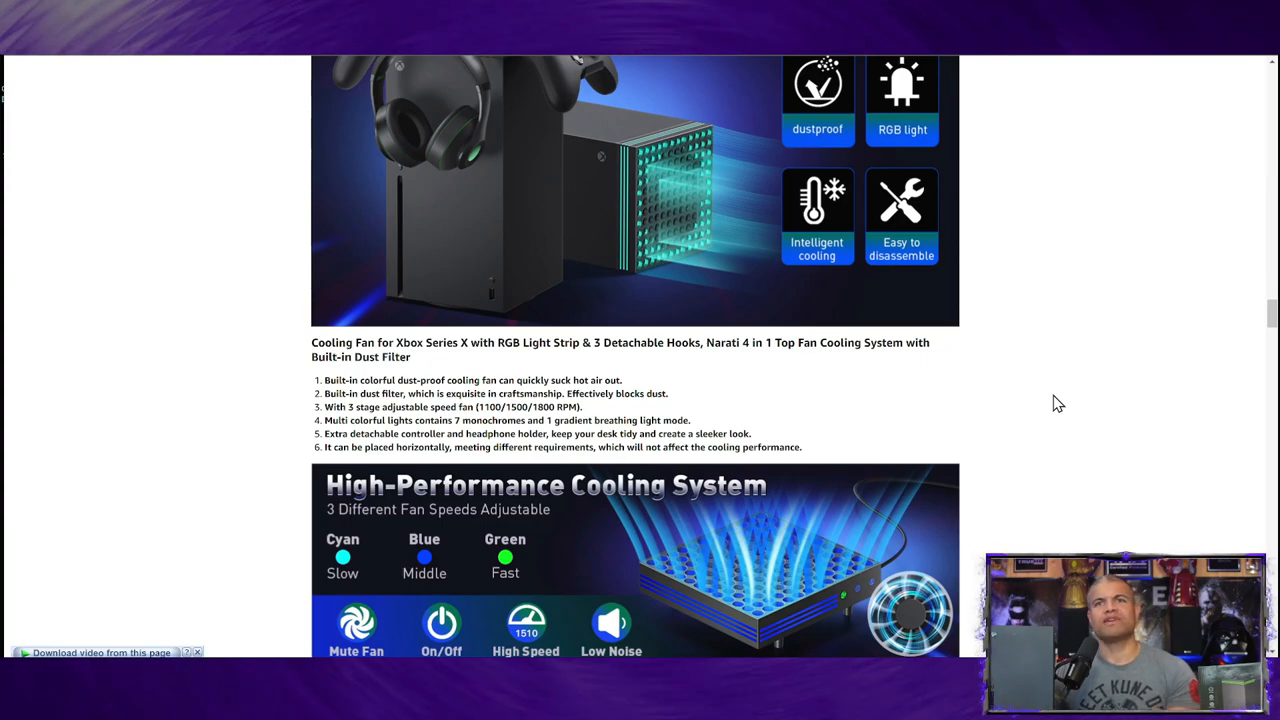
pyautogui.scroll(-3)
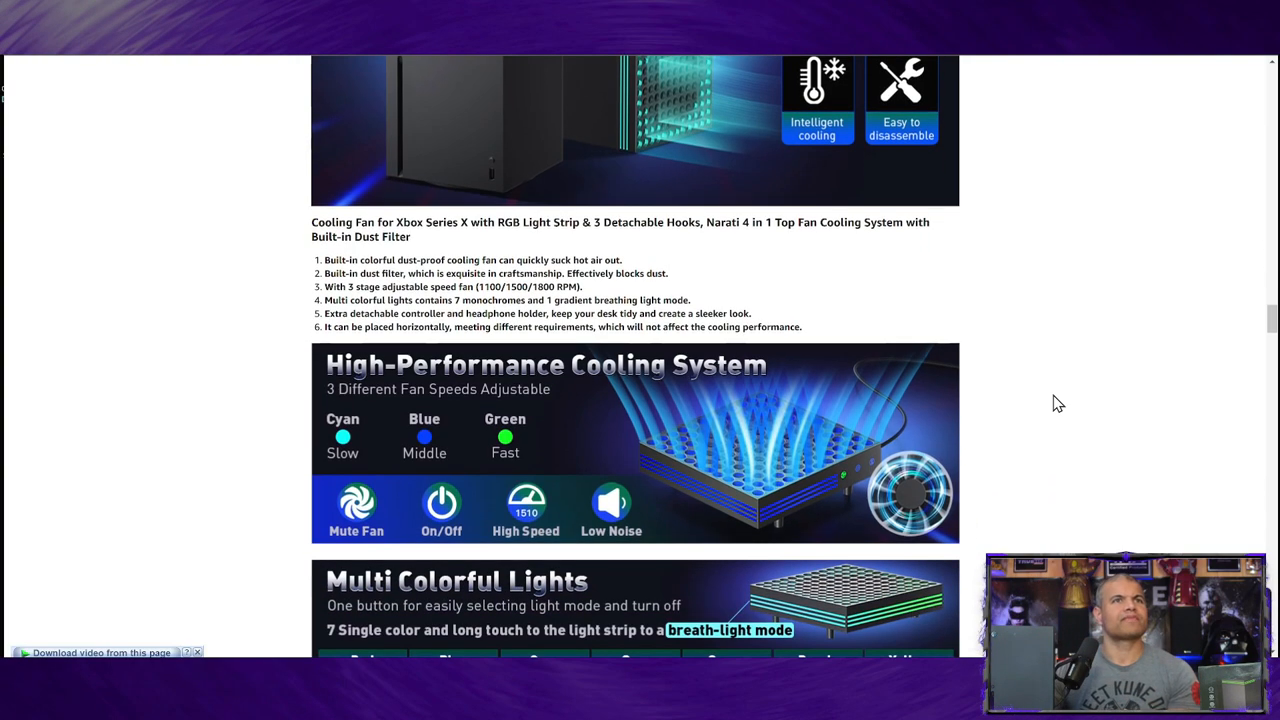
pyautogui.scroll(-3)
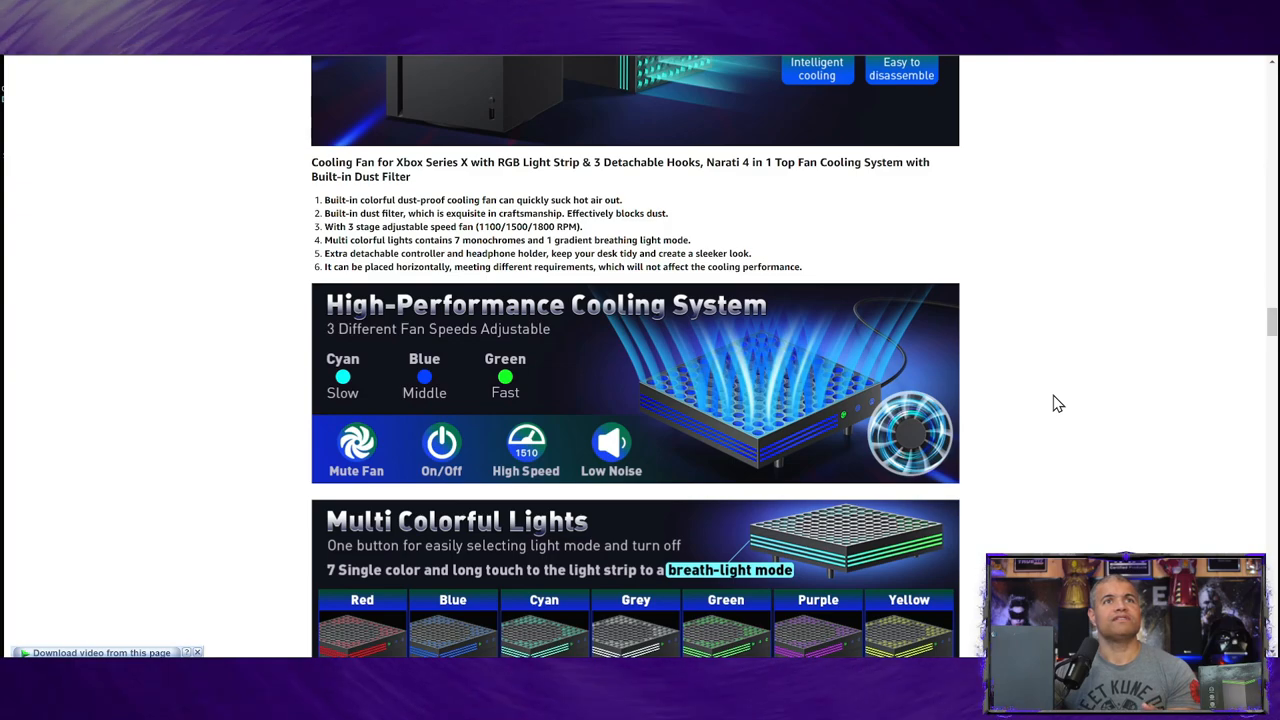
pyautogui.scroll(-3)
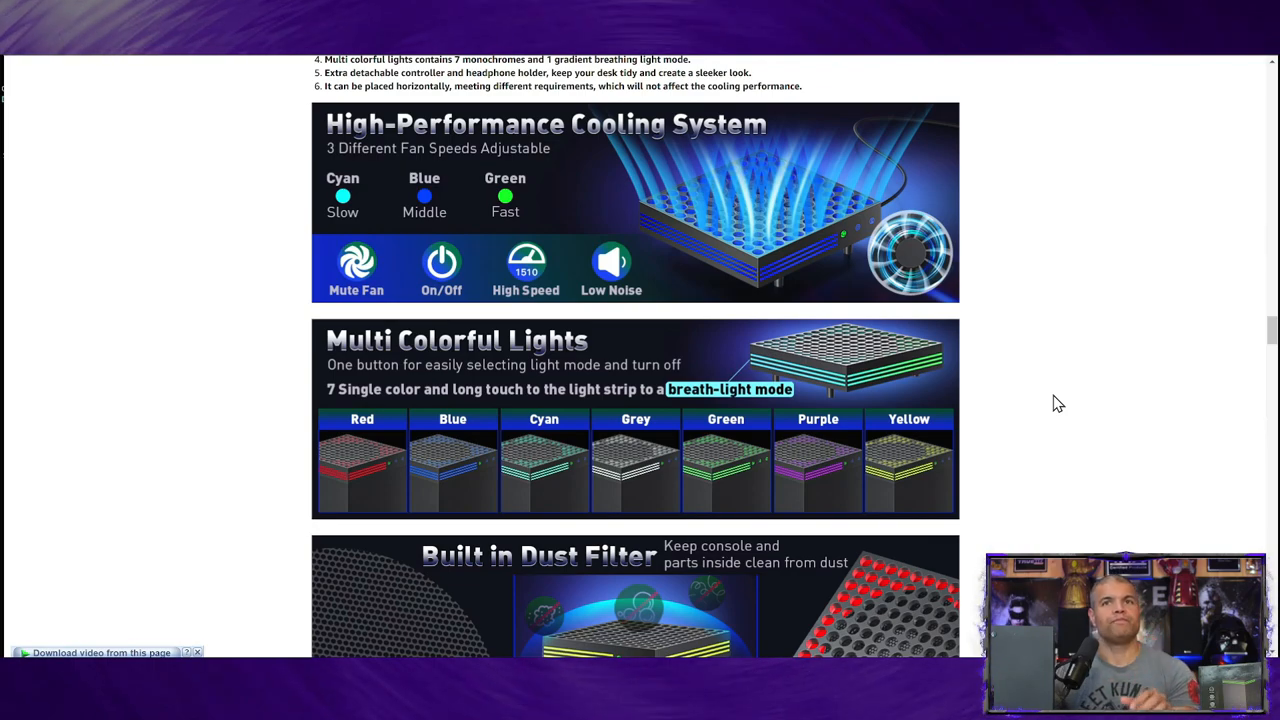
pyautogui.scroll(-3)
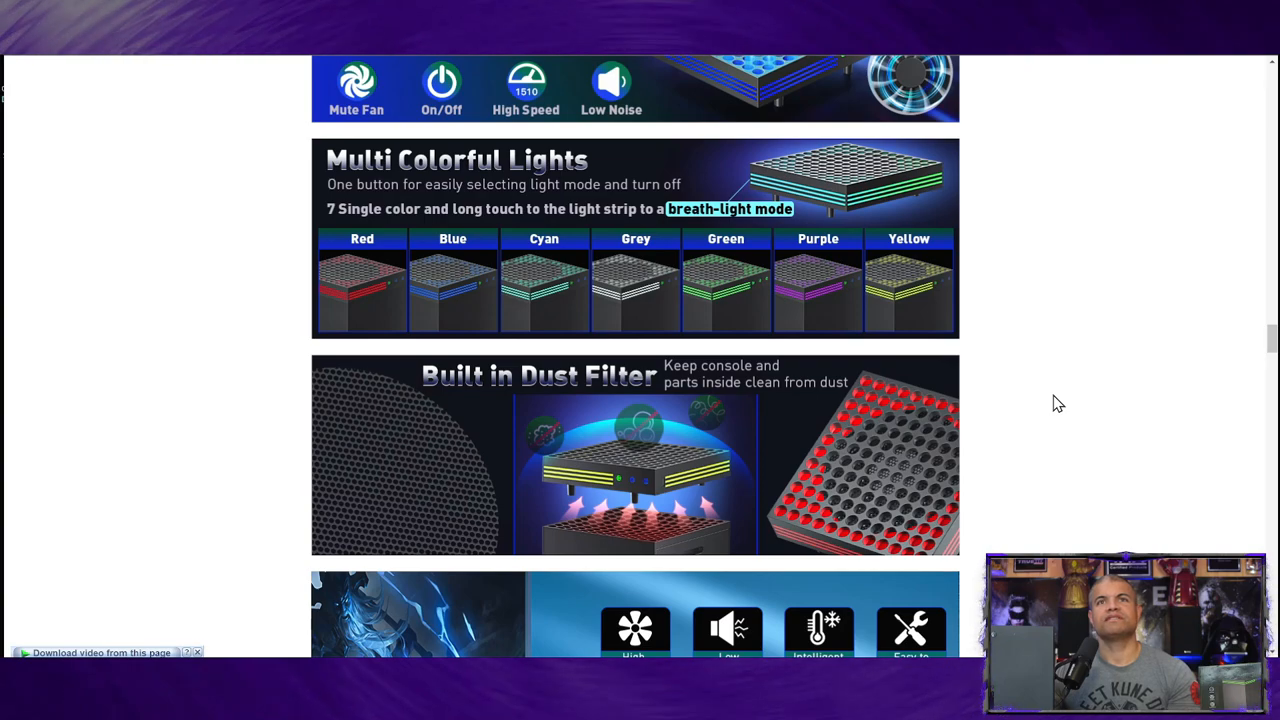
pyautogui.scroll(-3)
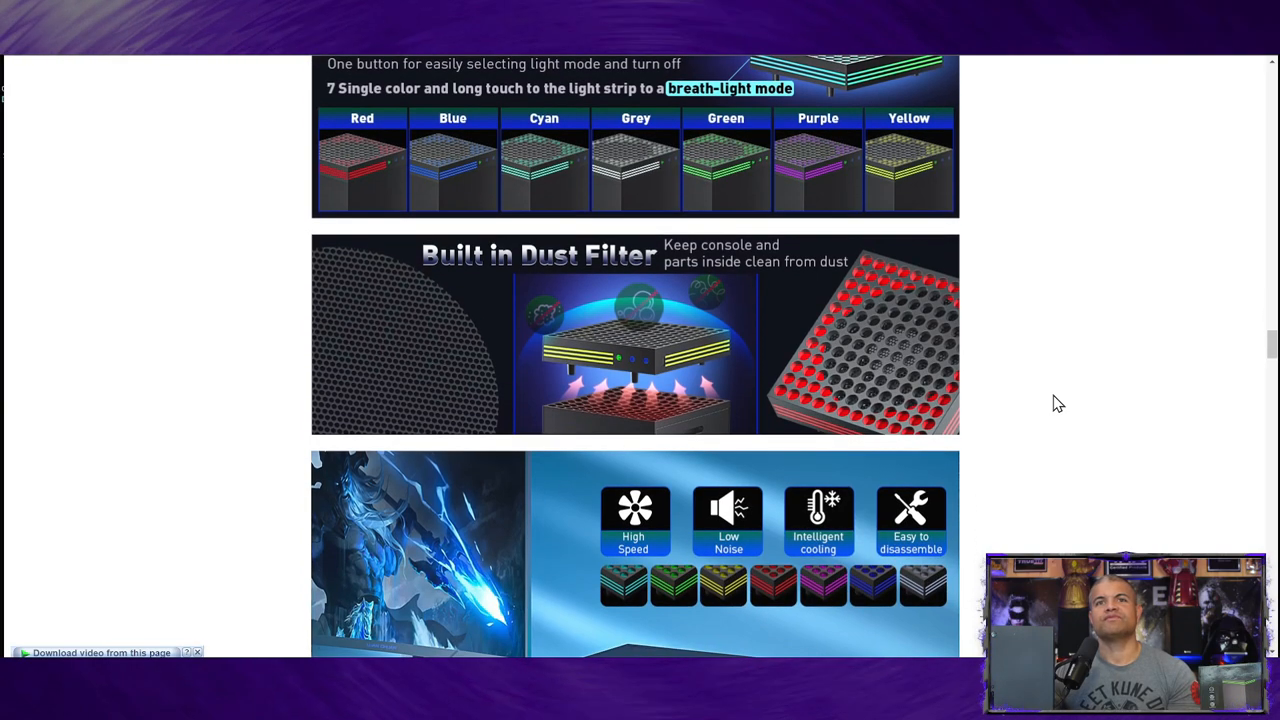
pyautogui.scroll(-3)
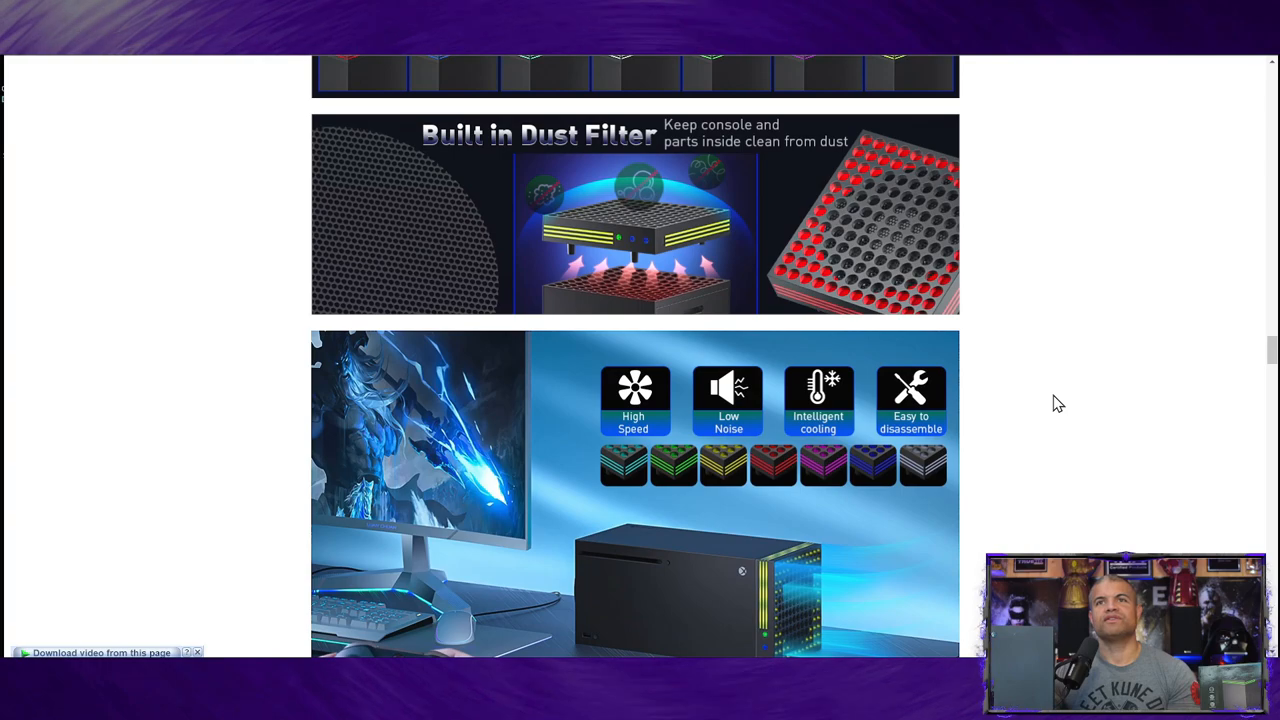
pyautogui.scroll(-3)
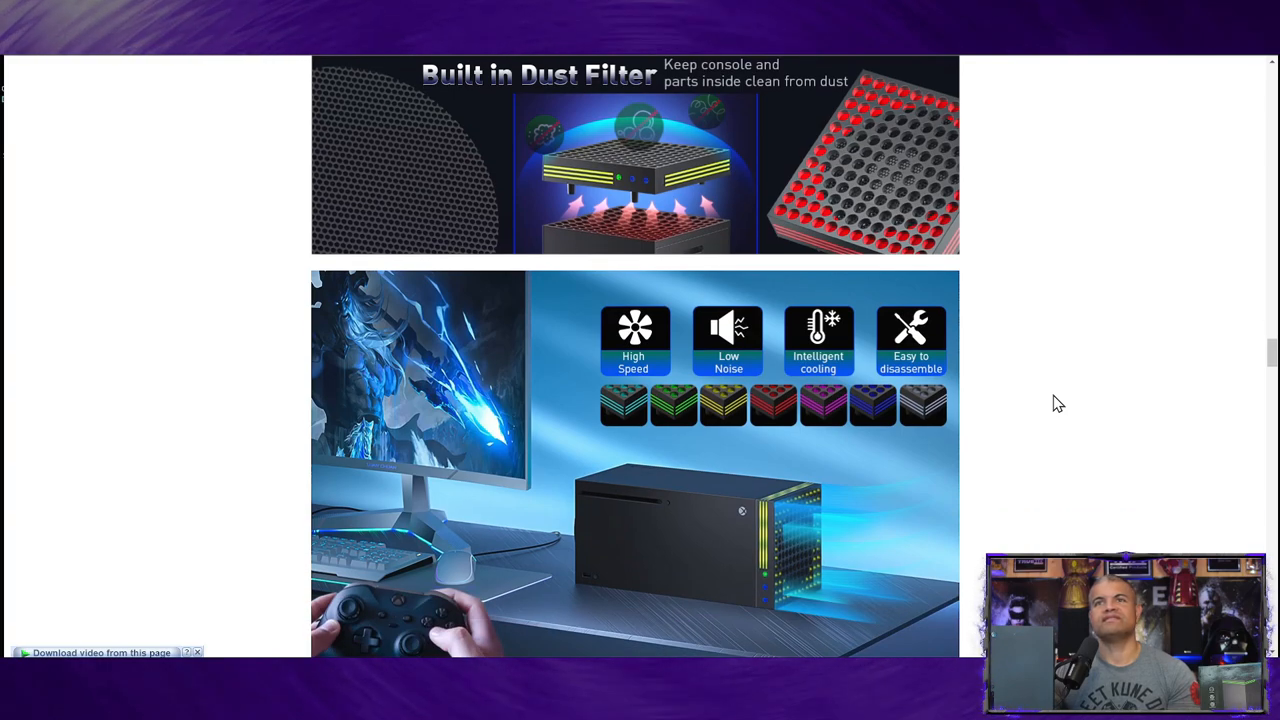
pyautogui.scroll(-3)
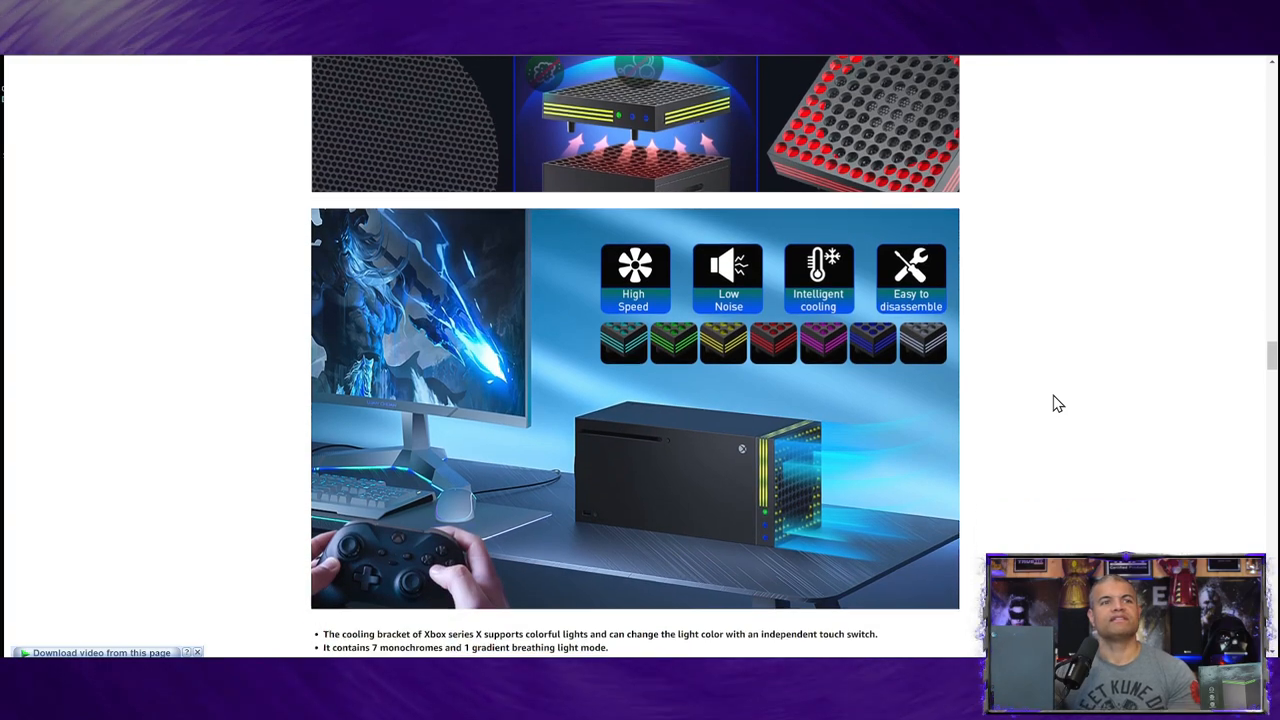
pyautogui.scroll(-3)
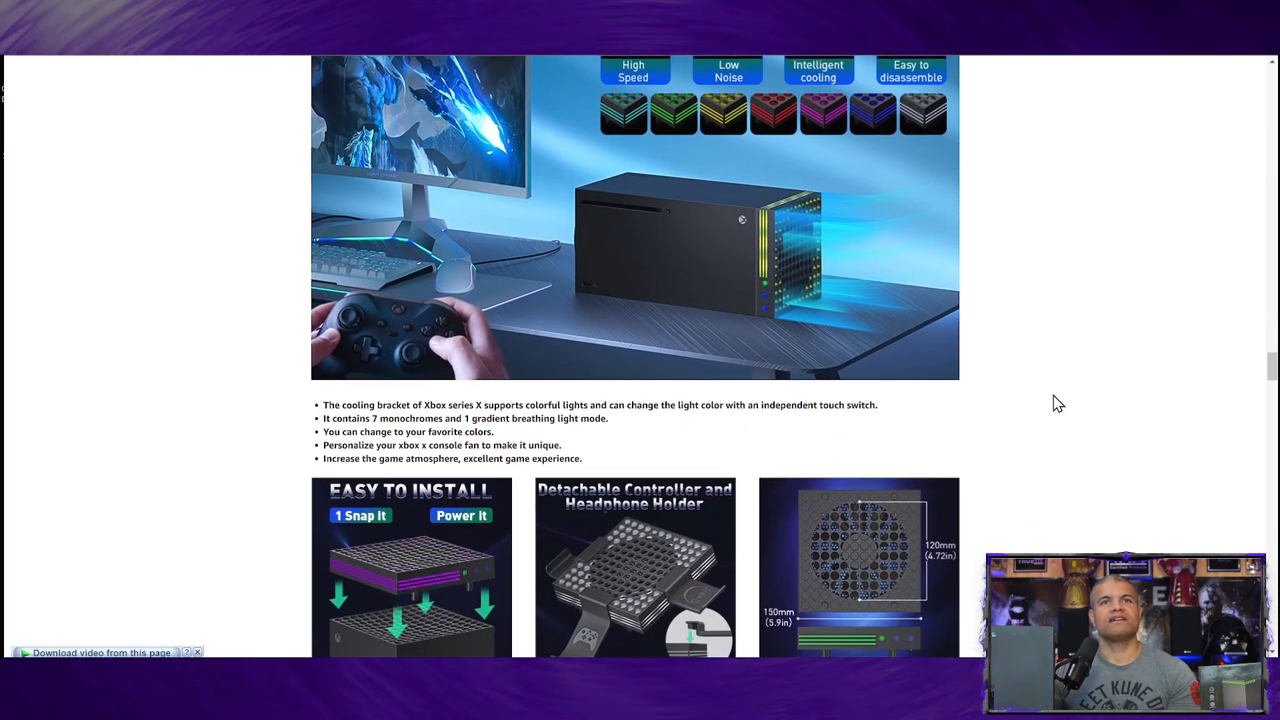
pyautogui.scroll(-3)
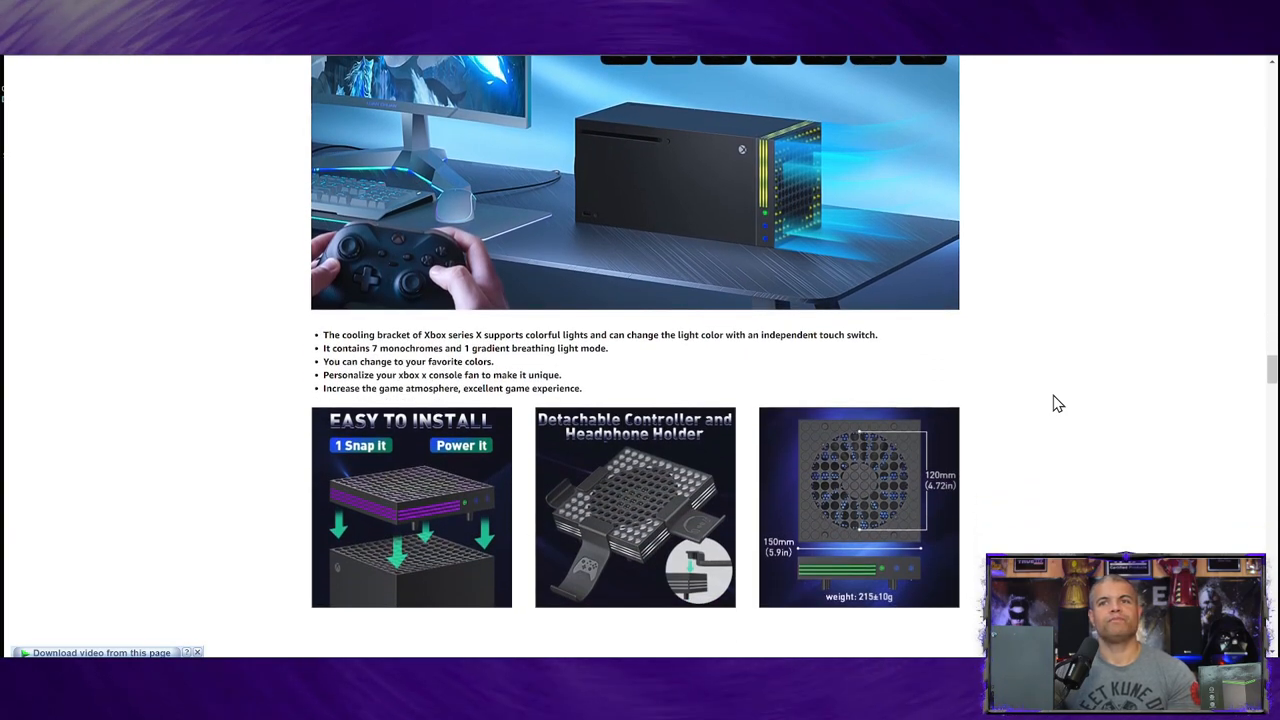
pyautogui.scroll(-3)
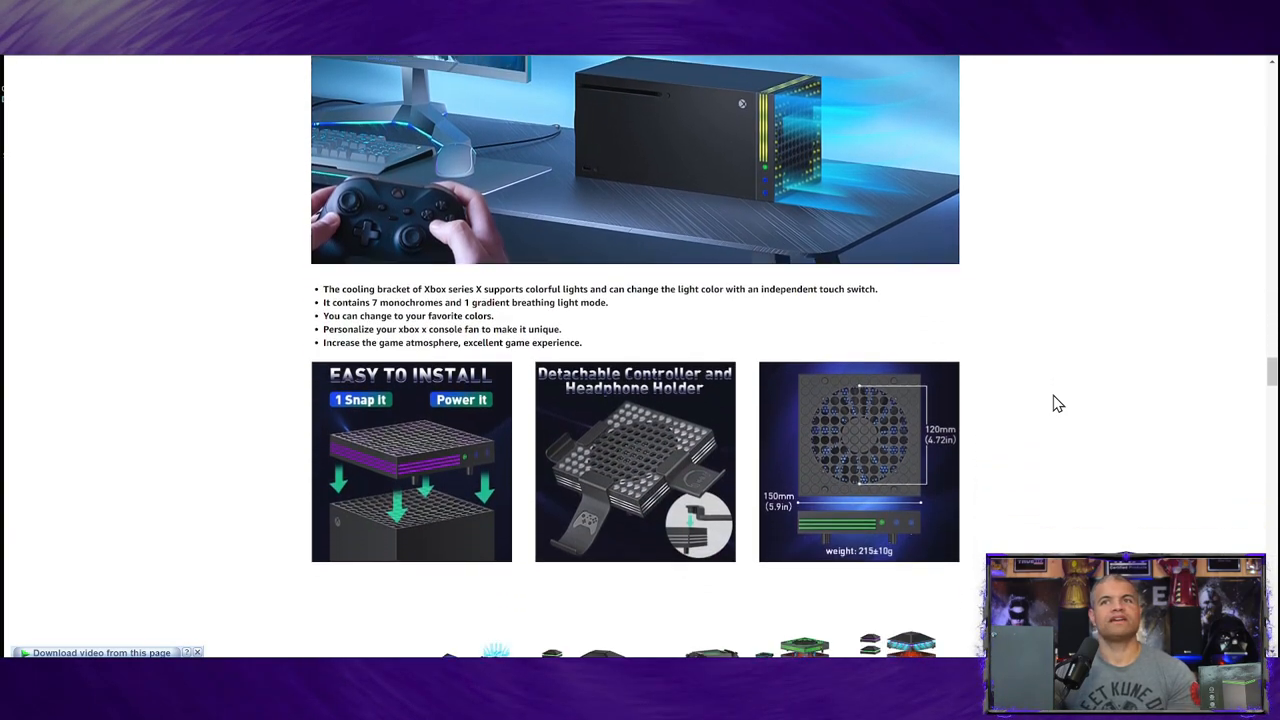
pyautogui.scroll(-3)
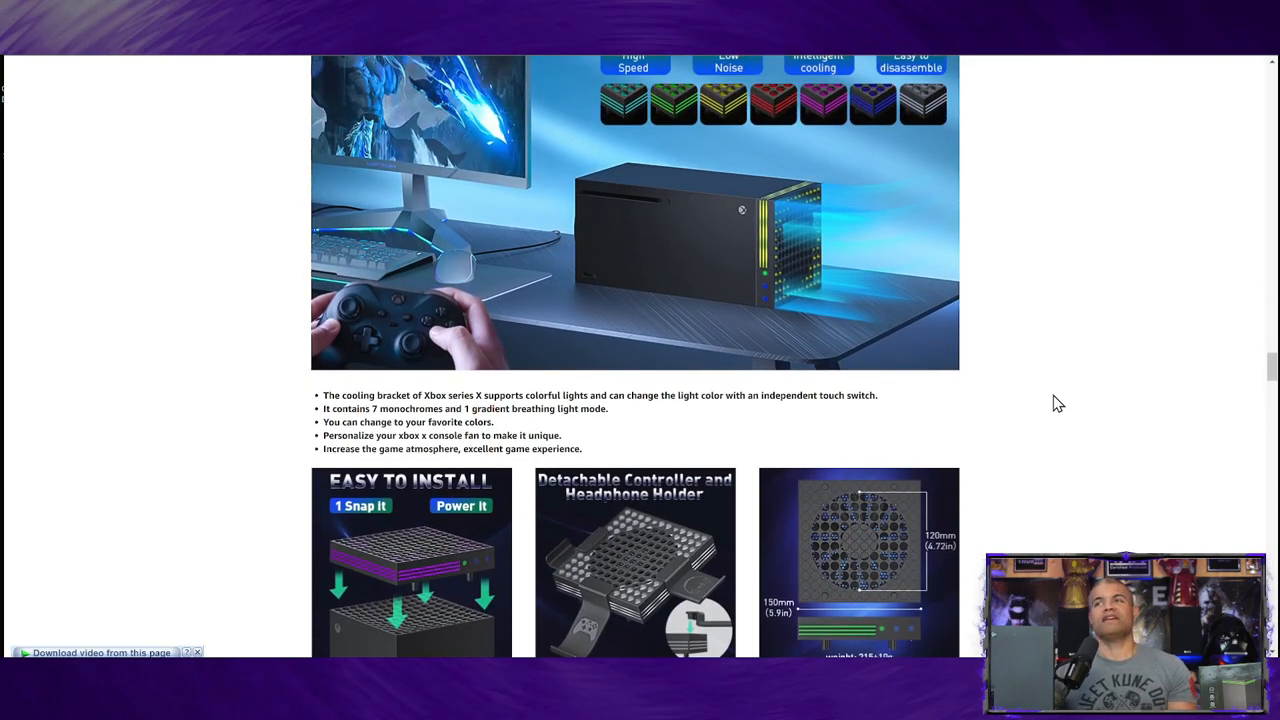